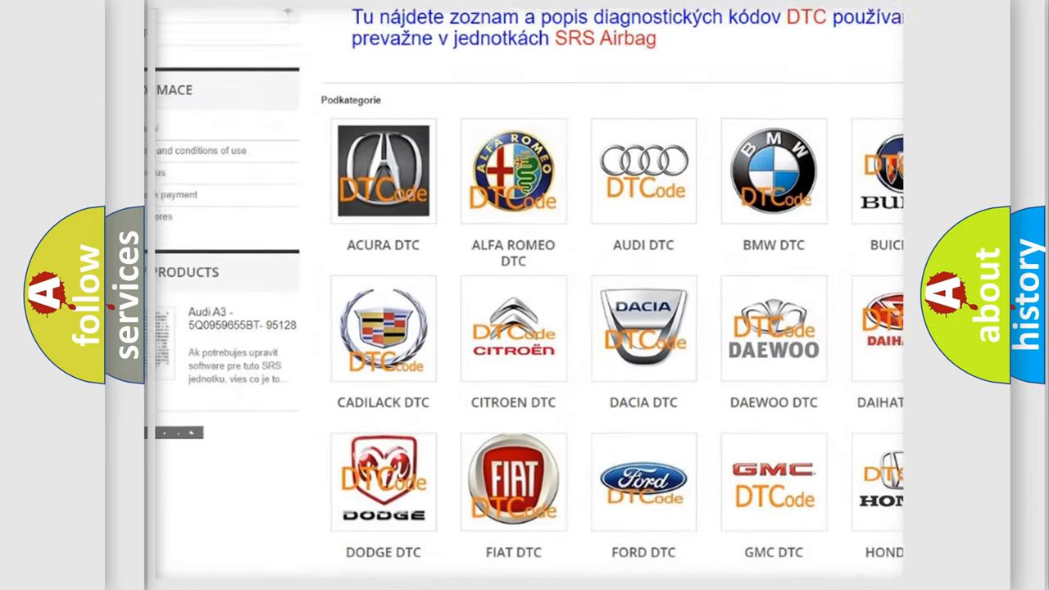
scroll(down, 3)
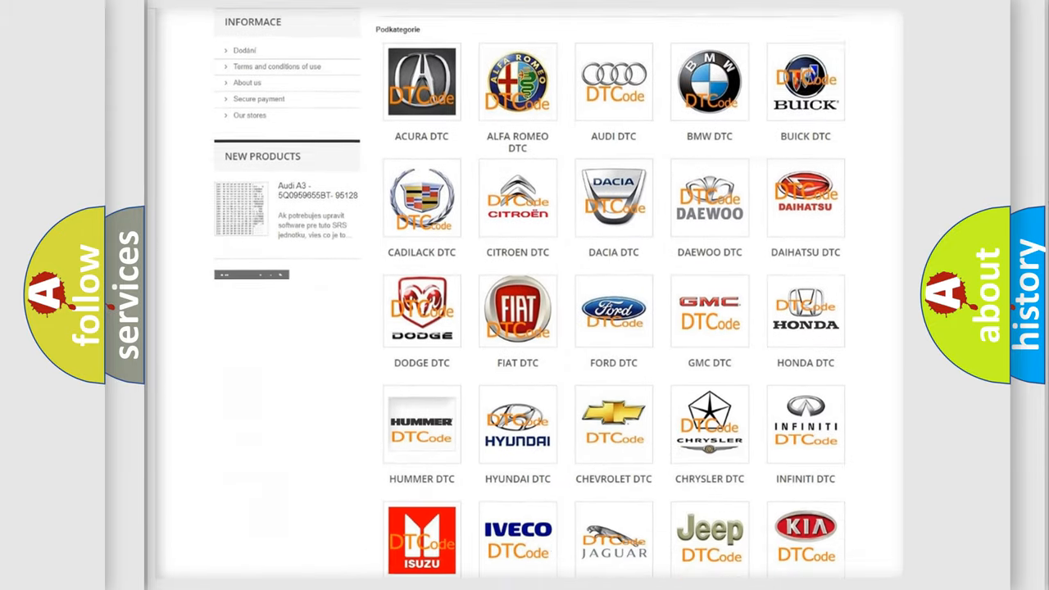
scroll(down, 3)
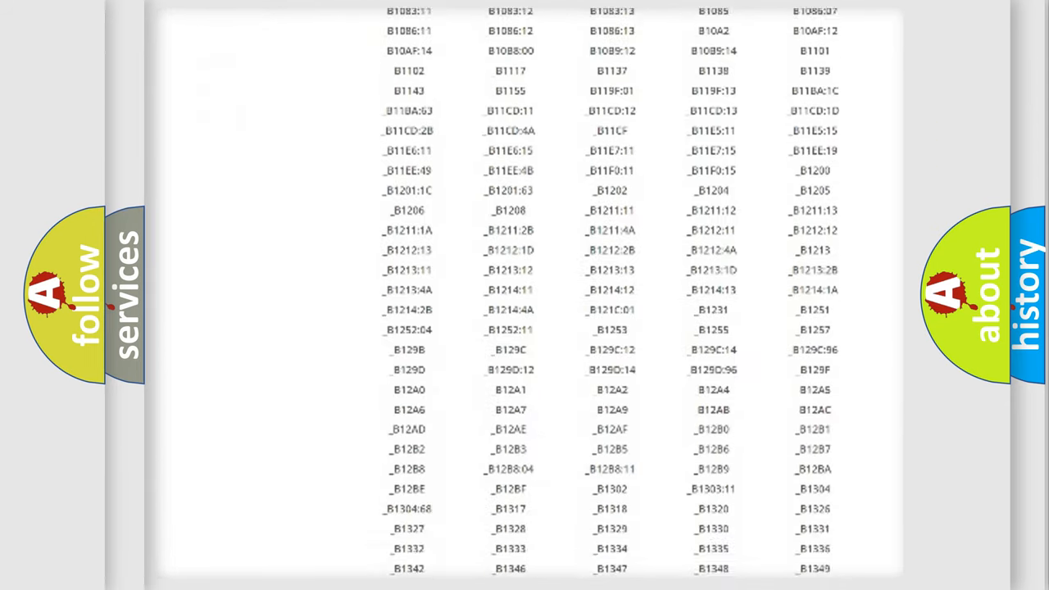
scroll(down, 3)
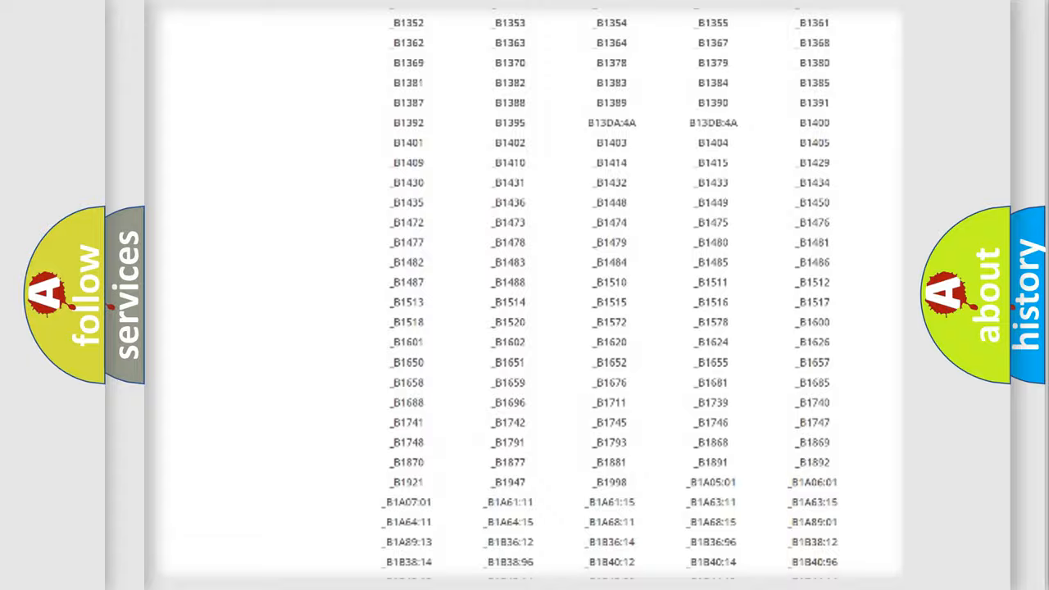